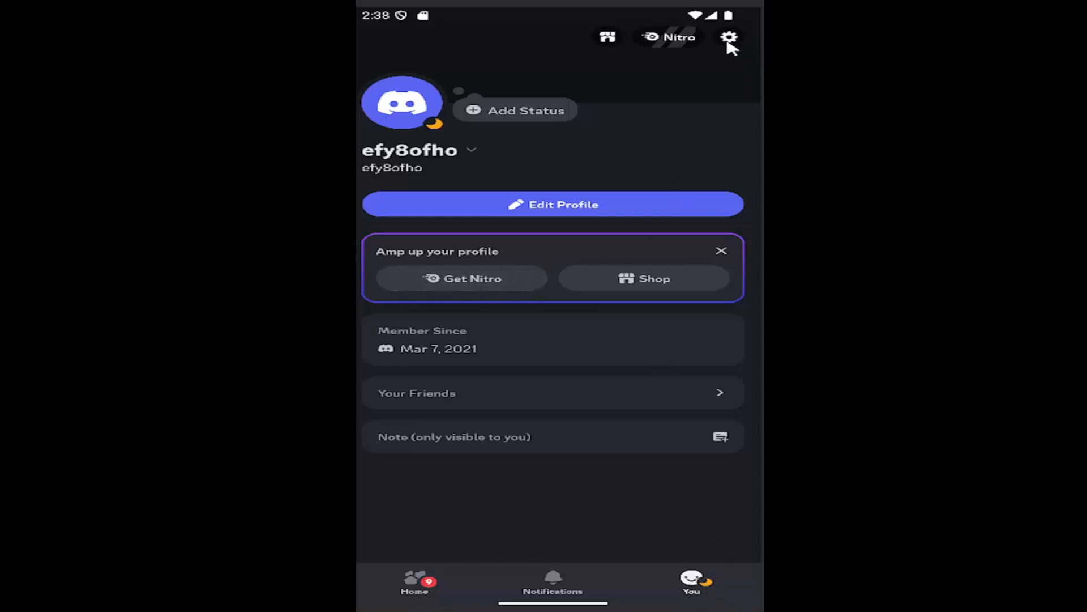
pyautogui.click(728, 36)
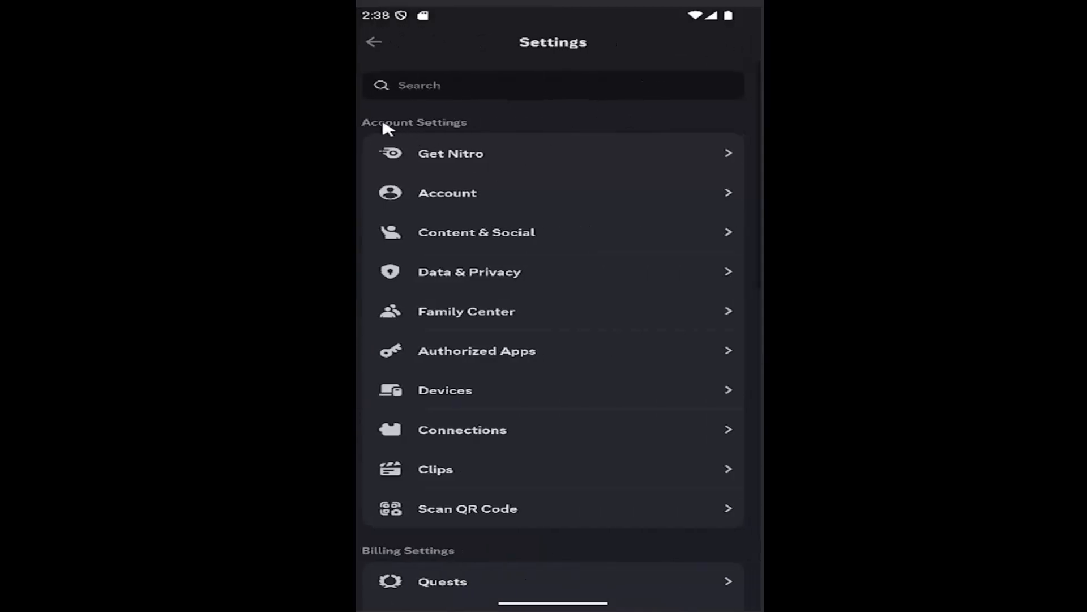
pyautogui.moveTo(569, 246)
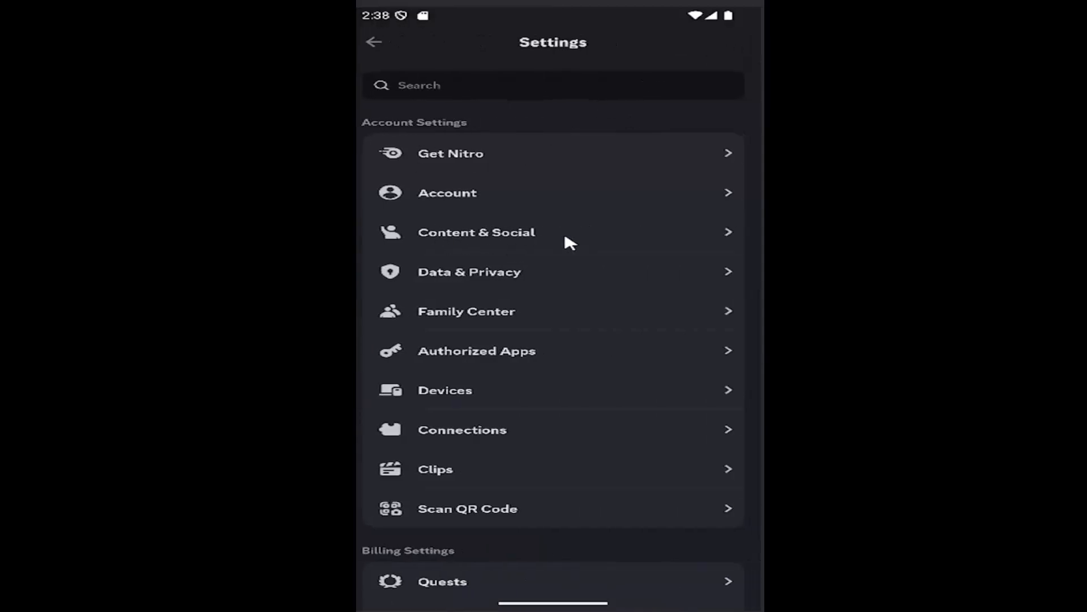
pyautogui.click(477, 232)
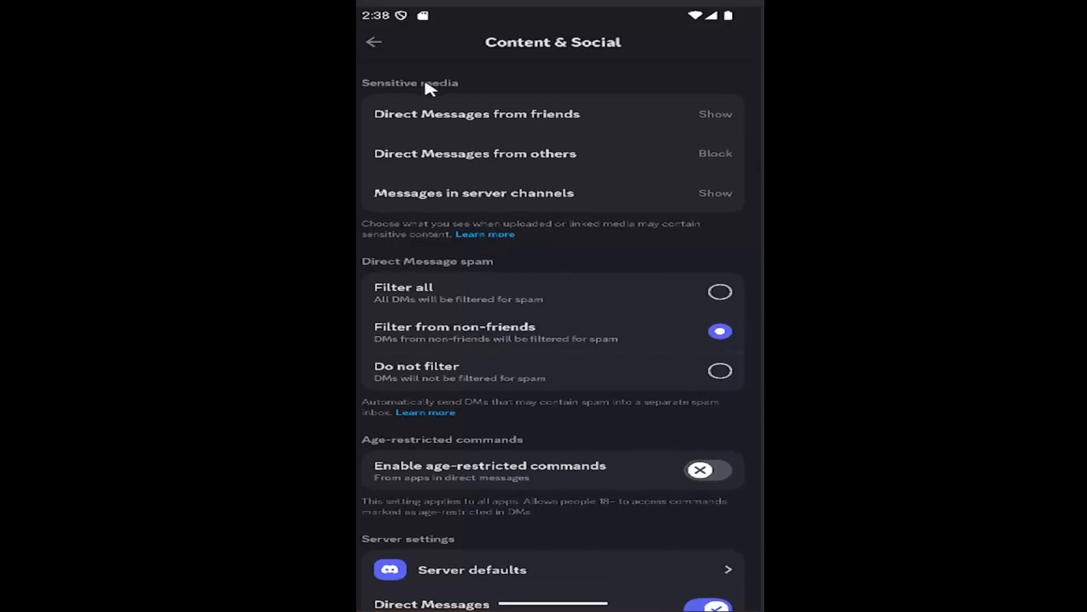
pyautogui.moveTo(573, 116)
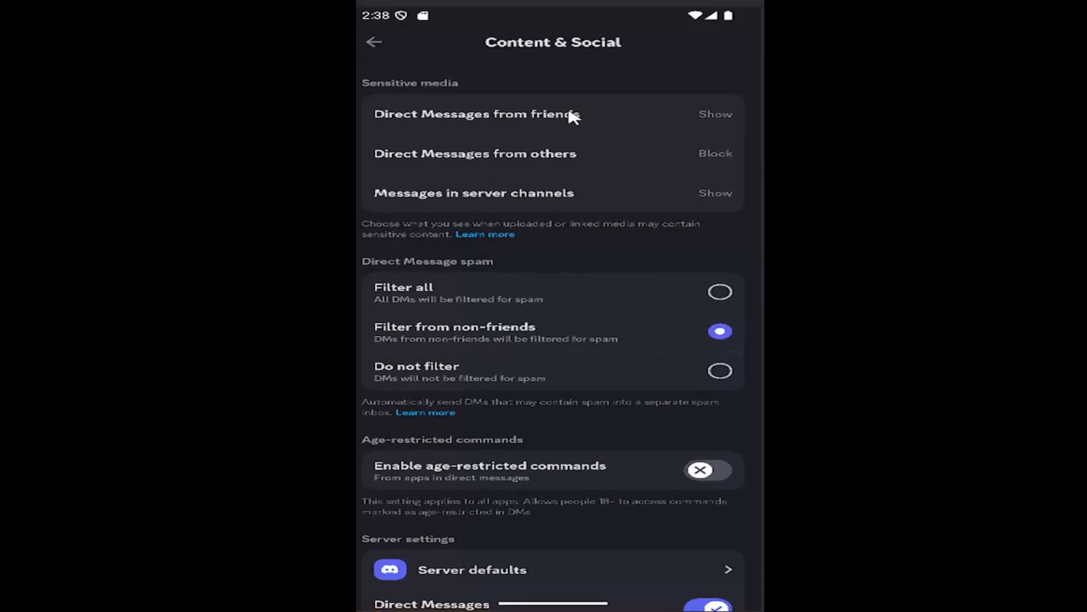
pyautogui.moveTo(580, 157)
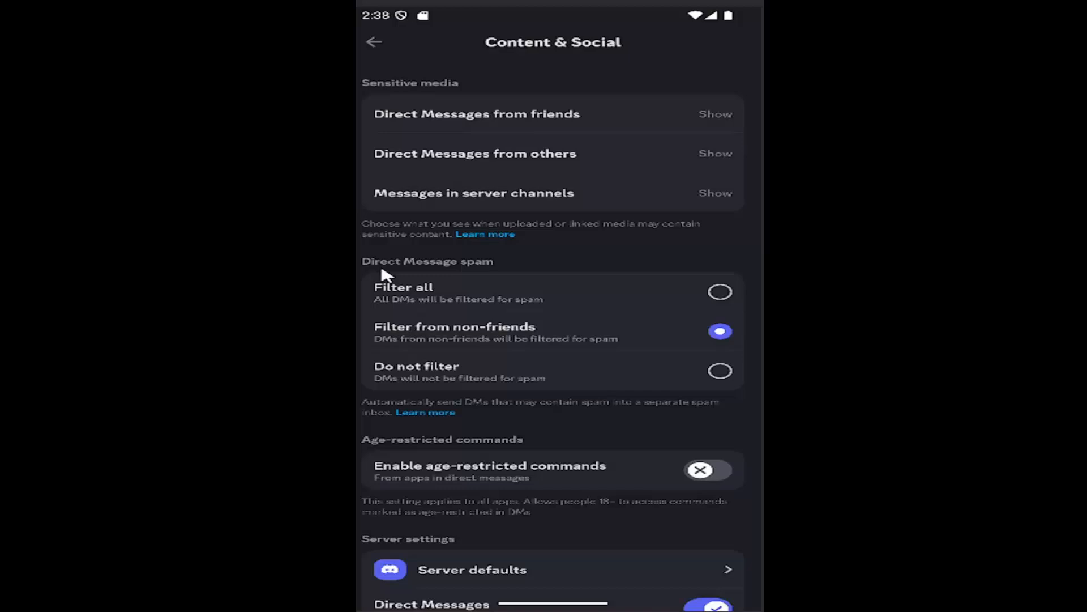
# Scroll the Content & Social page after setting sensitive media from DMs to Show
pyautogui.scroll(-3)
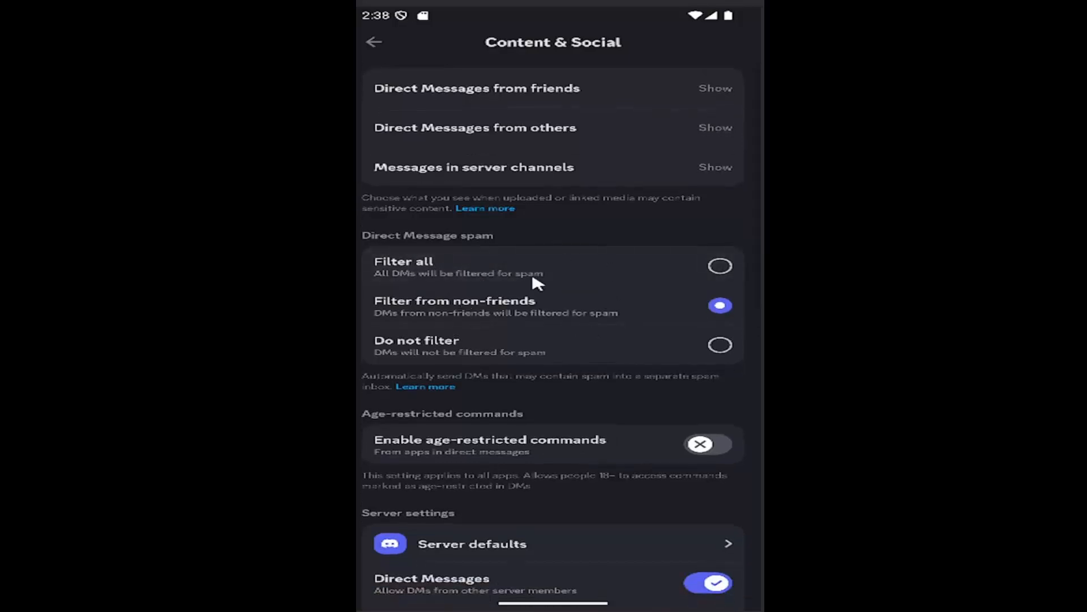
pyautogui.moveTo(510, 323)
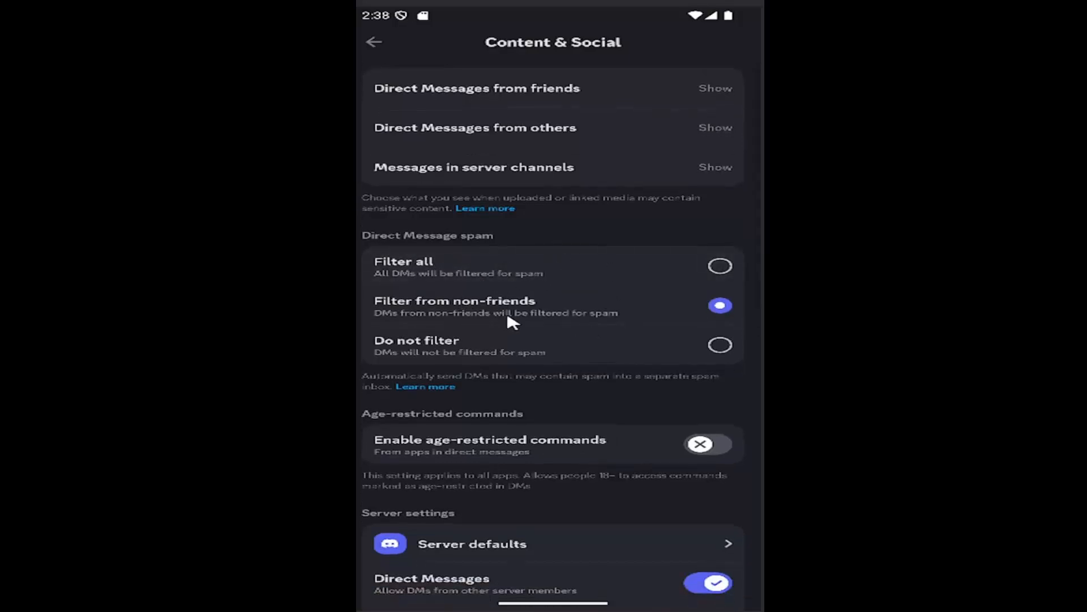
pyautogui.moveTo(579, 319)
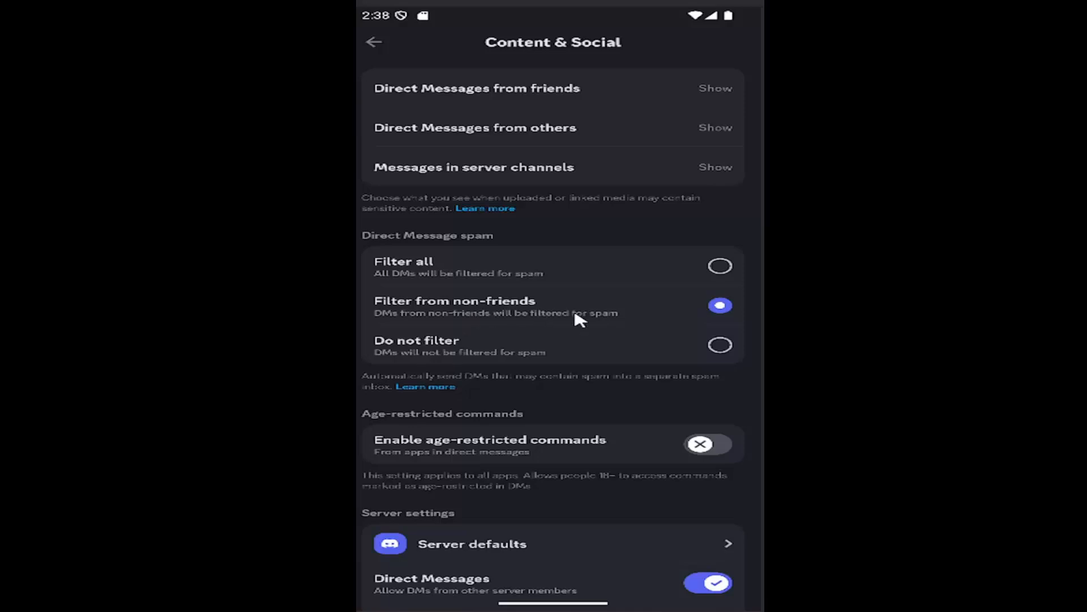
pyautogui.moveTo(701, 376)
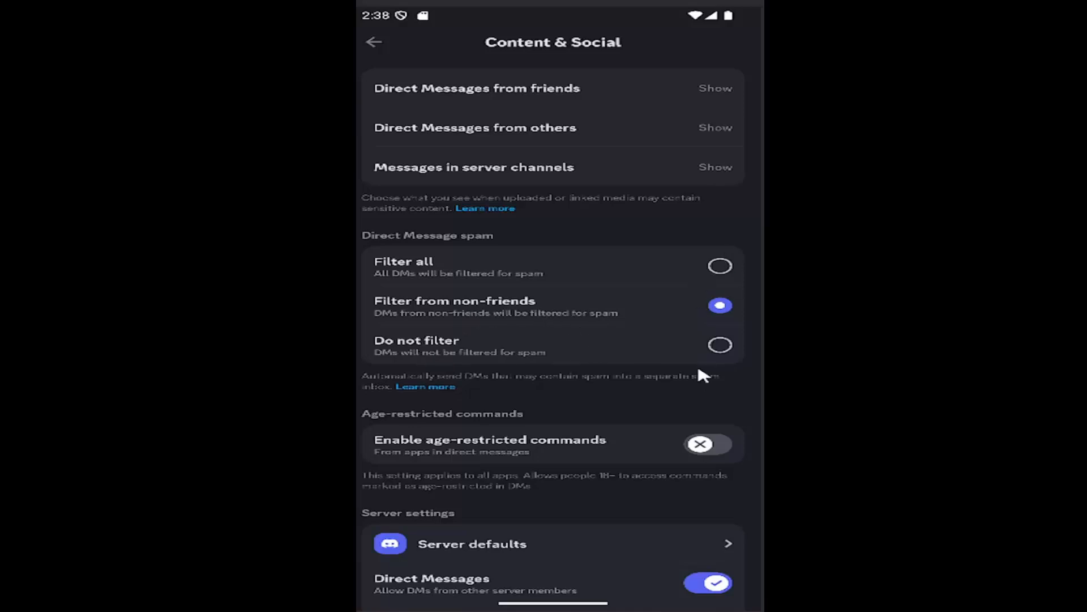
pyautogui.moveTo(601, 290)
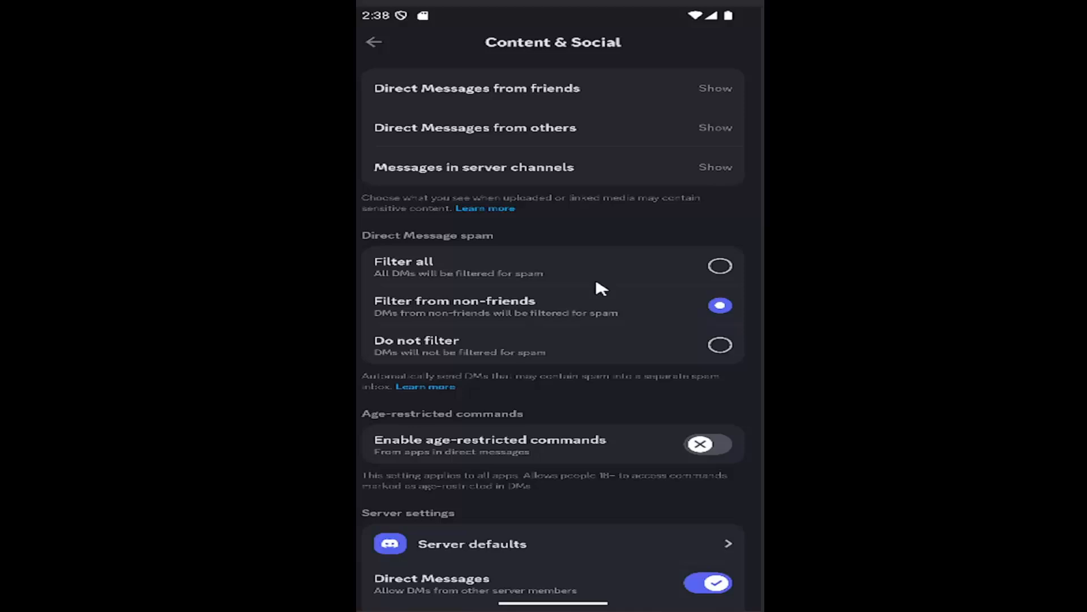
pyautogui.moveTo(467, 351)
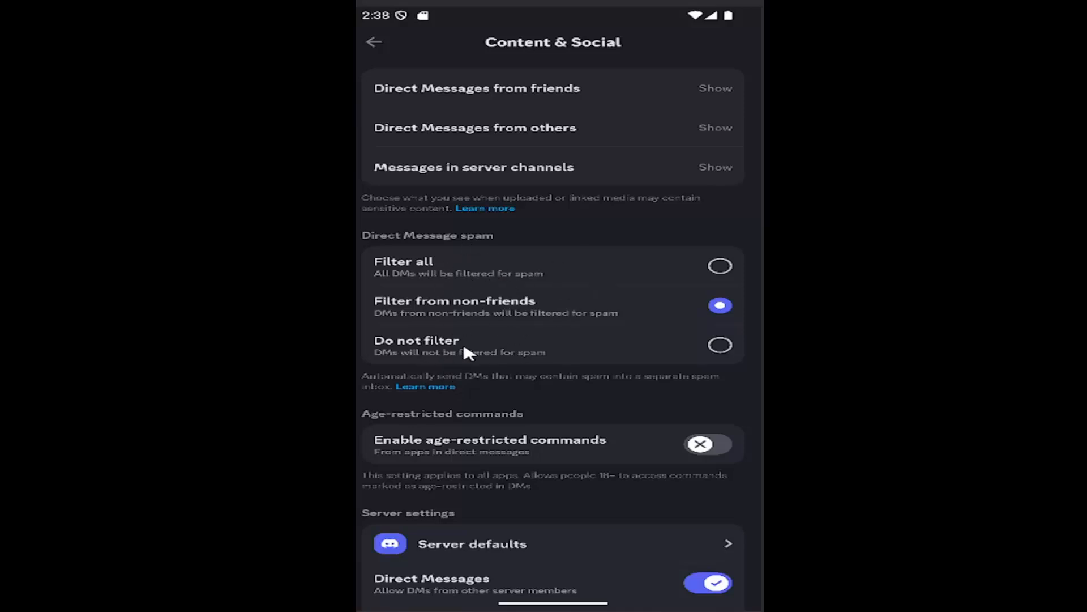
pyautogui.scroll(-3)
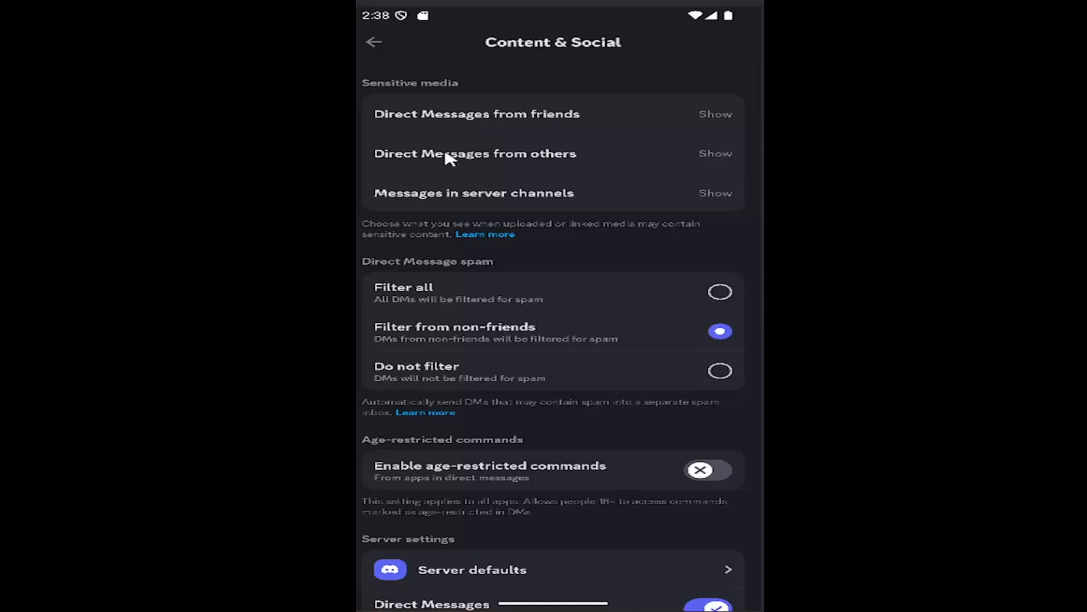
pyautogui.moveTo(452, 265)
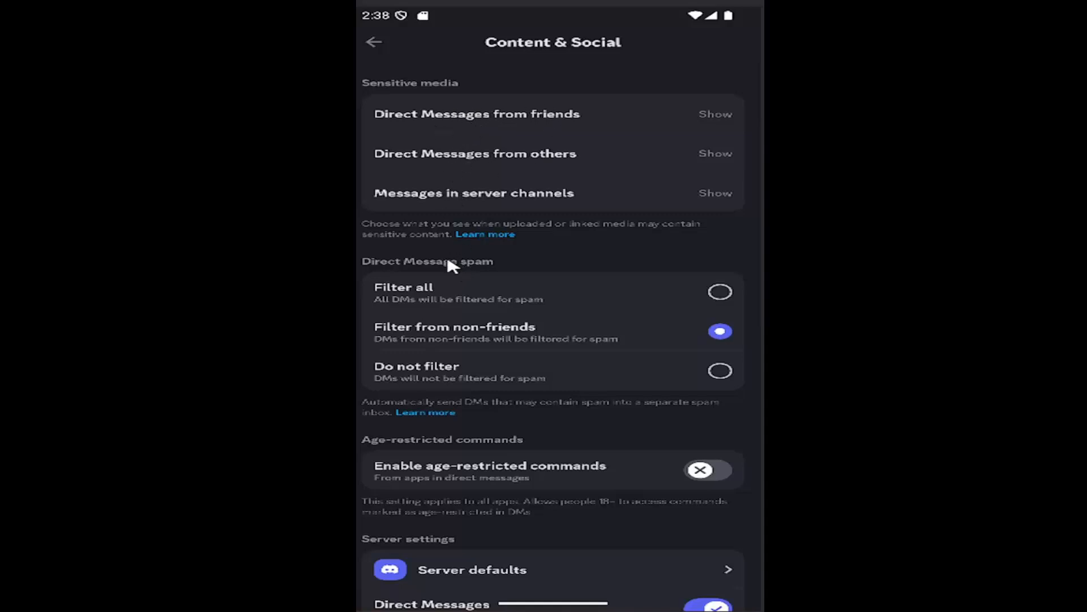
pyautogui.moveTo(589, 273)
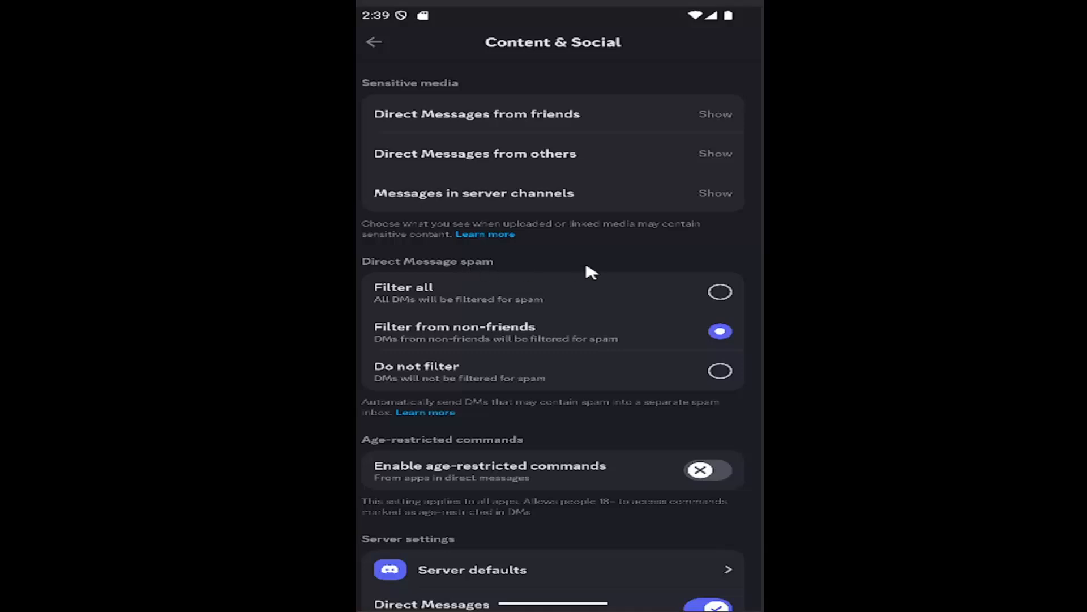